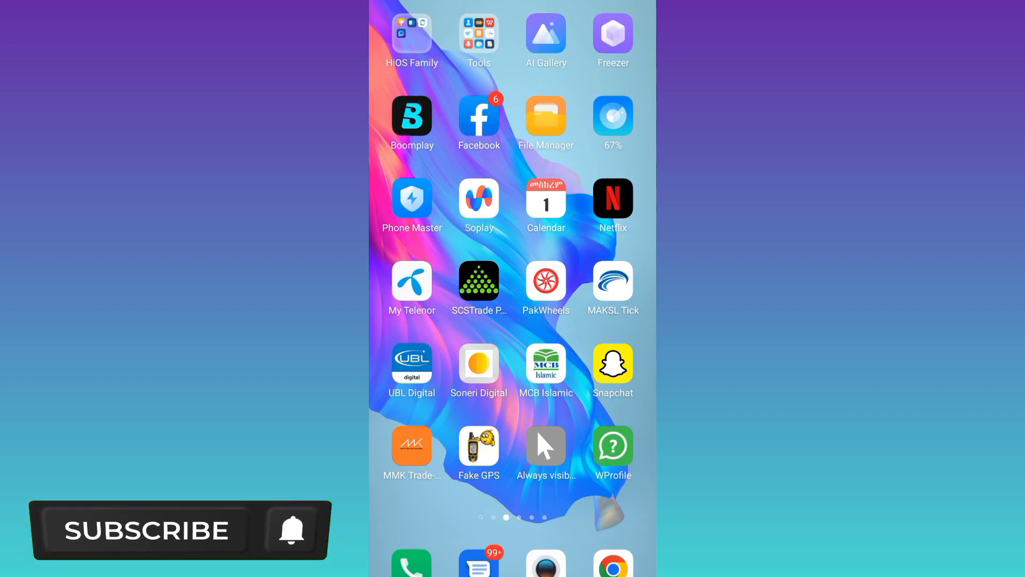
Launch Facebook from the home screen, search, and open a recent search result.
left_click(144, 533)
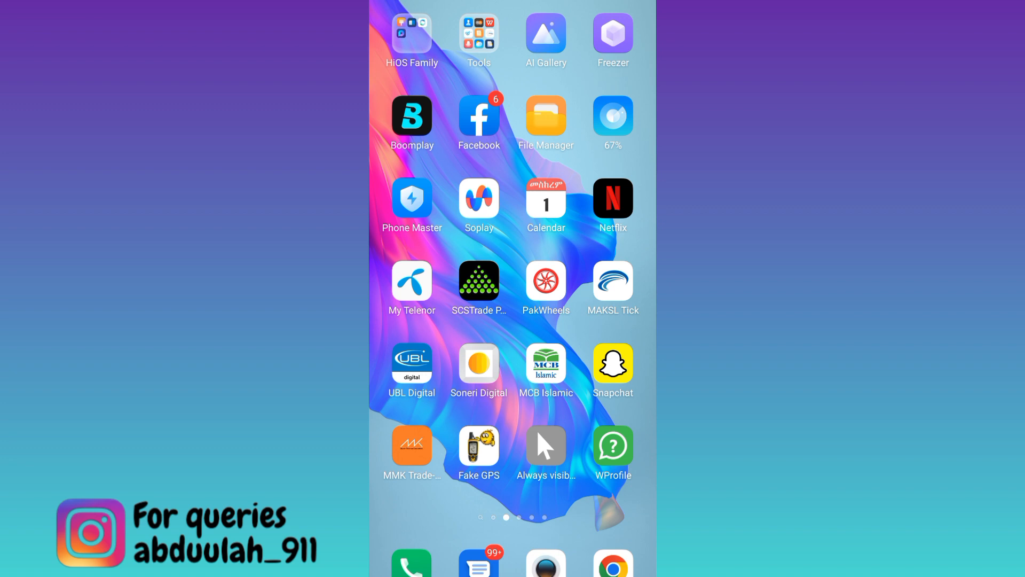
left_click(479, 116)
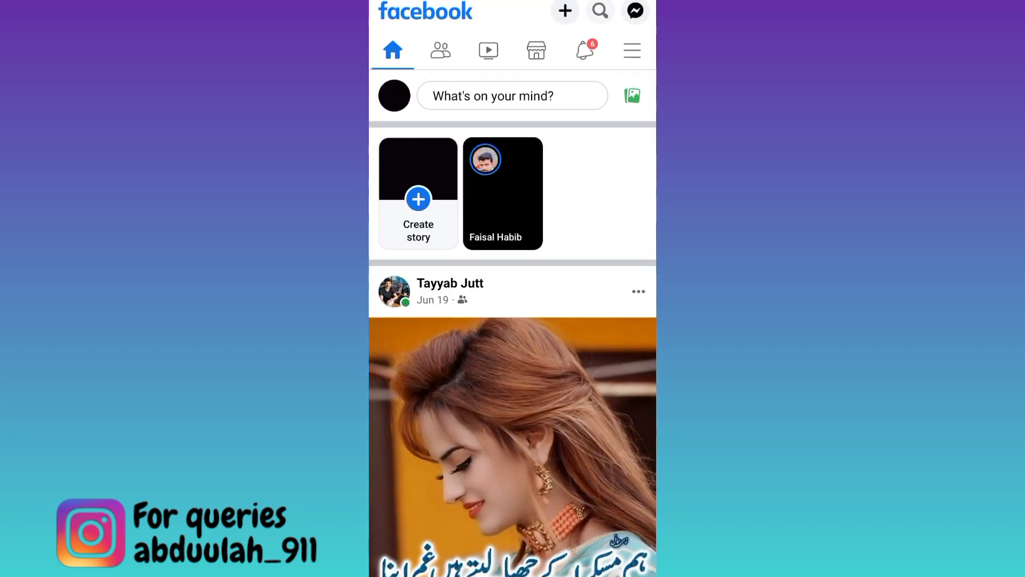
left_click(600, 12)
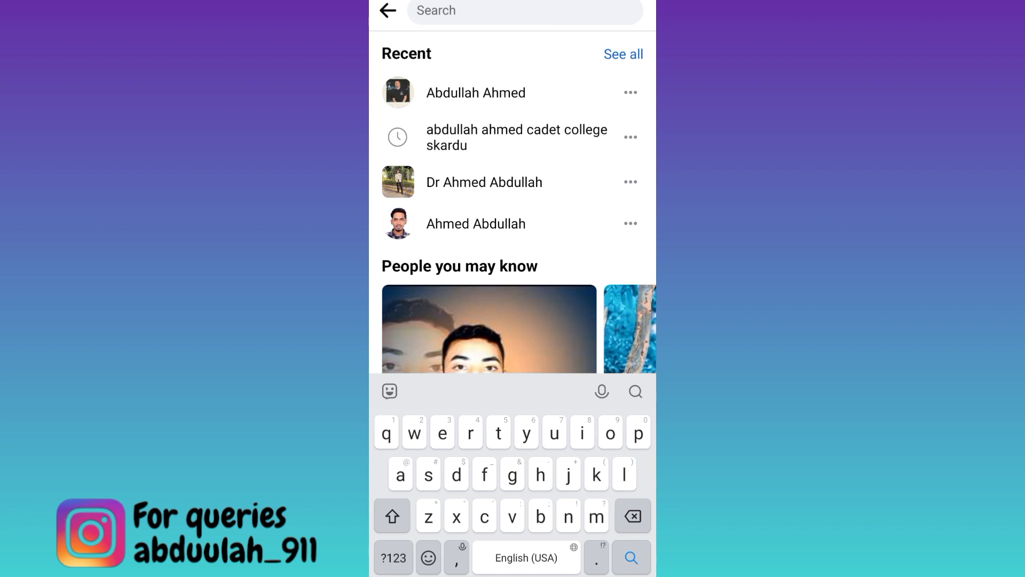
left_click(475, 93)
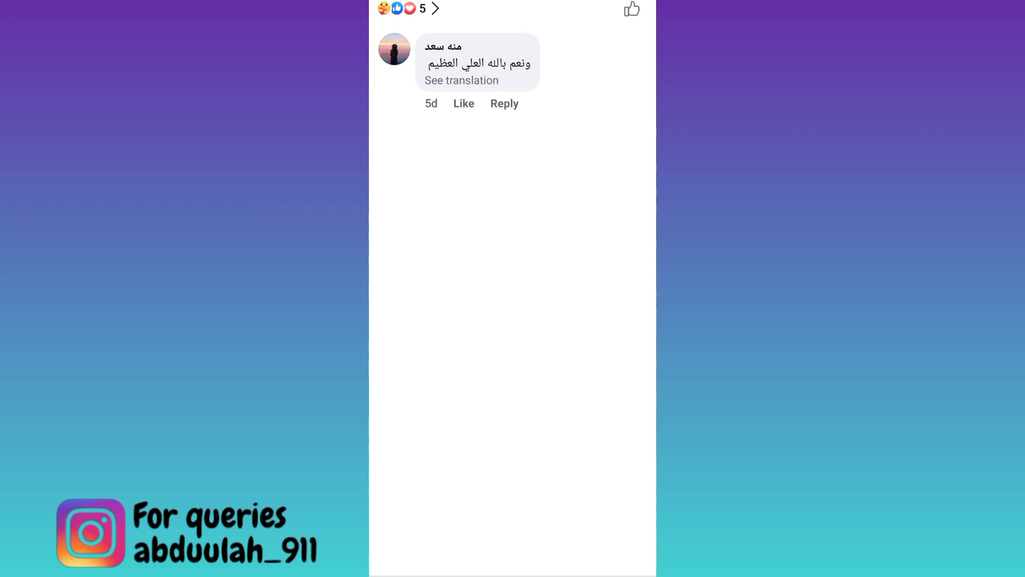
Open the People who reacted list showing the post's five reactions by type.
left_click(405, 8)
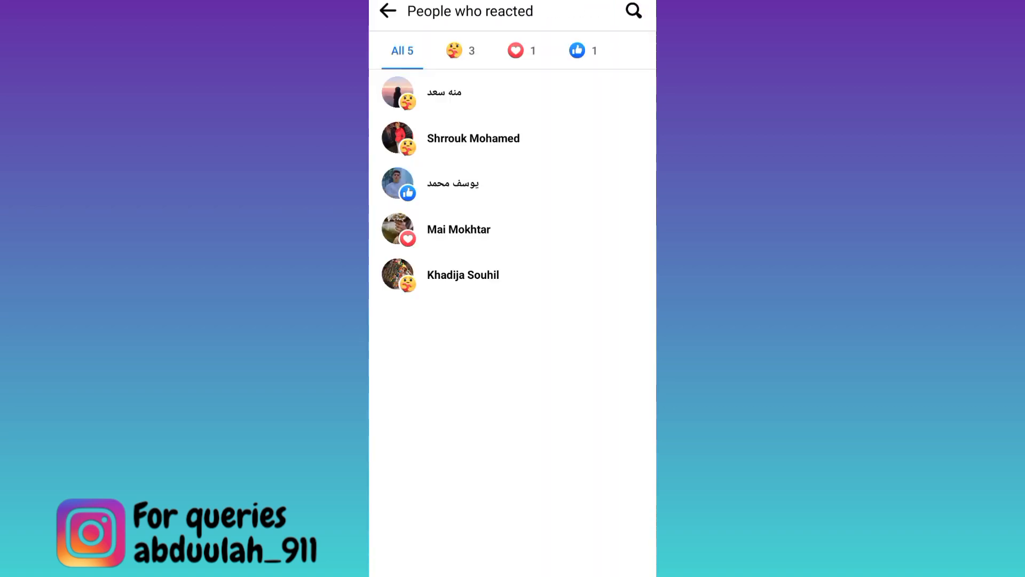